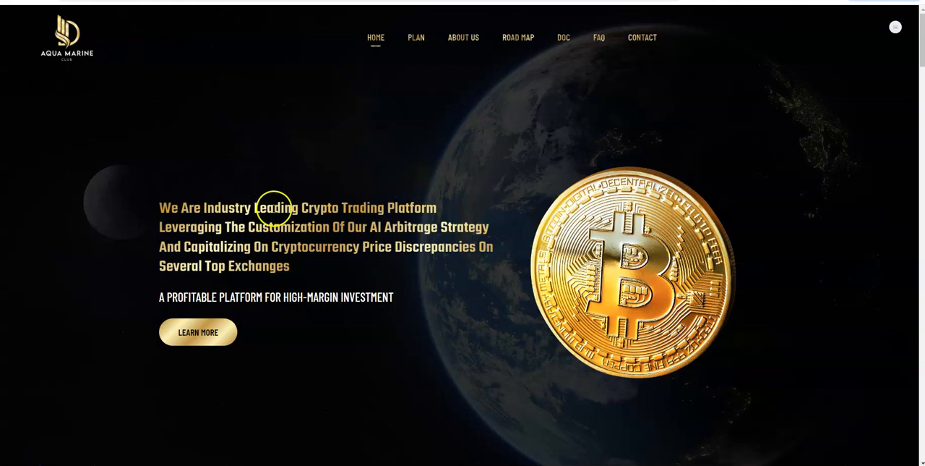
pyautogui.moveTo(321, 205)
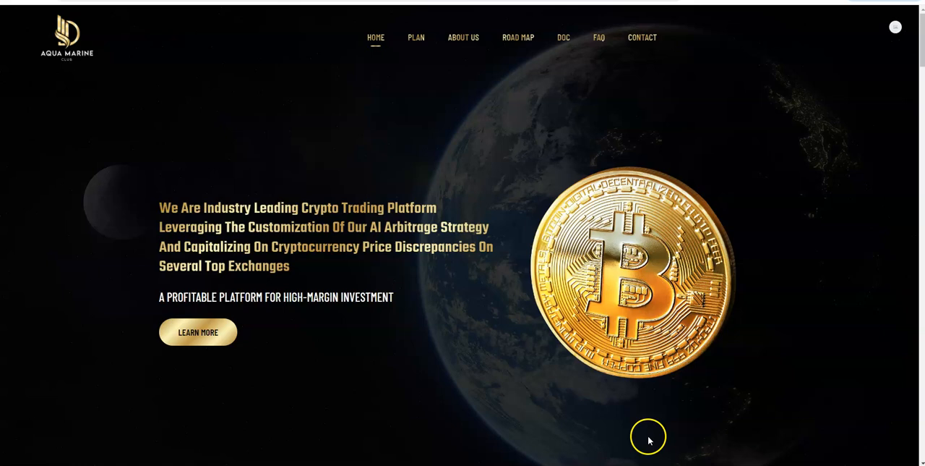
# Scroll to the 'Welcome To AquamarineClub' section describing the arbitrage bot and BVI registration.
pyautogui.scroll(-3)
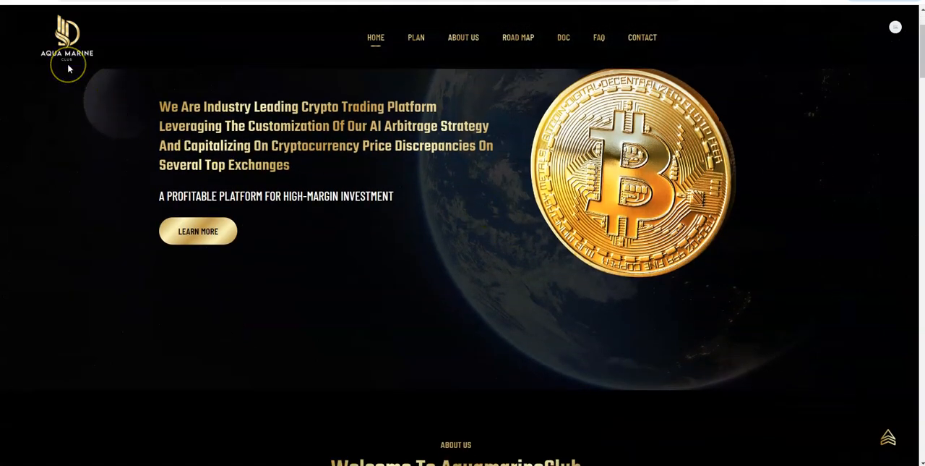
pyautogui.scroll(-3)
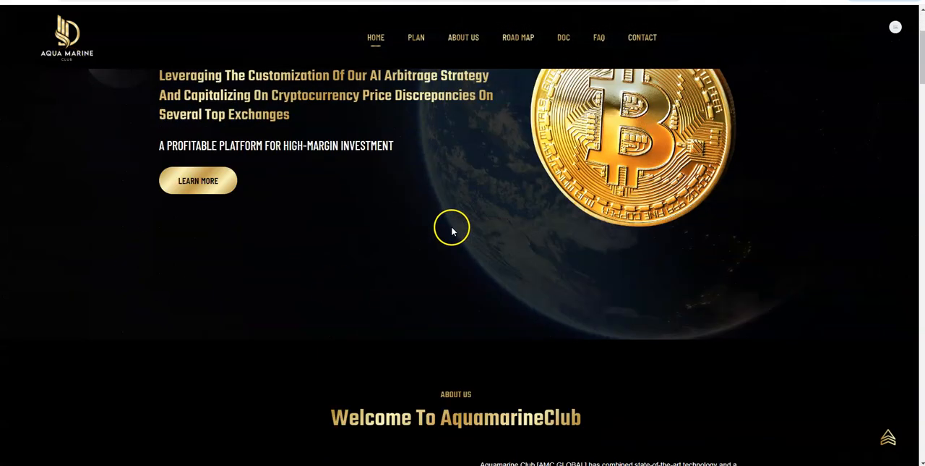
pyautogui.scroll(-3)
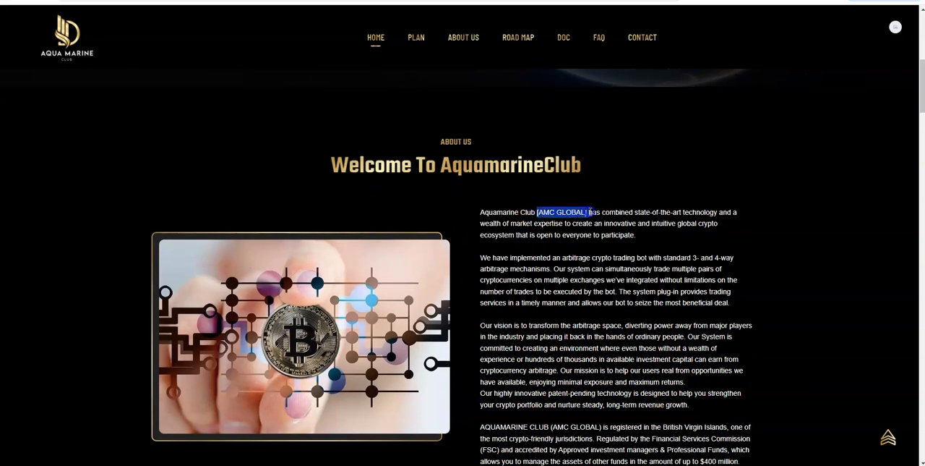
pyautogui.scroll(-3)
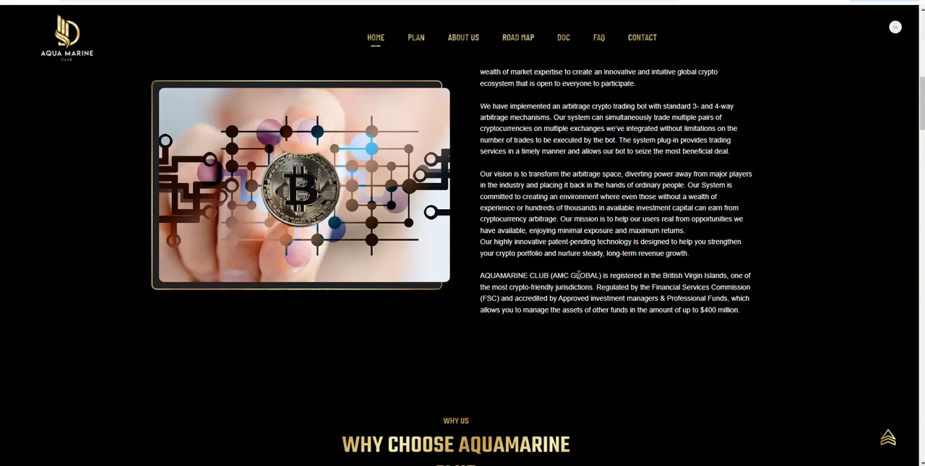
pyautogui.scroll(3)
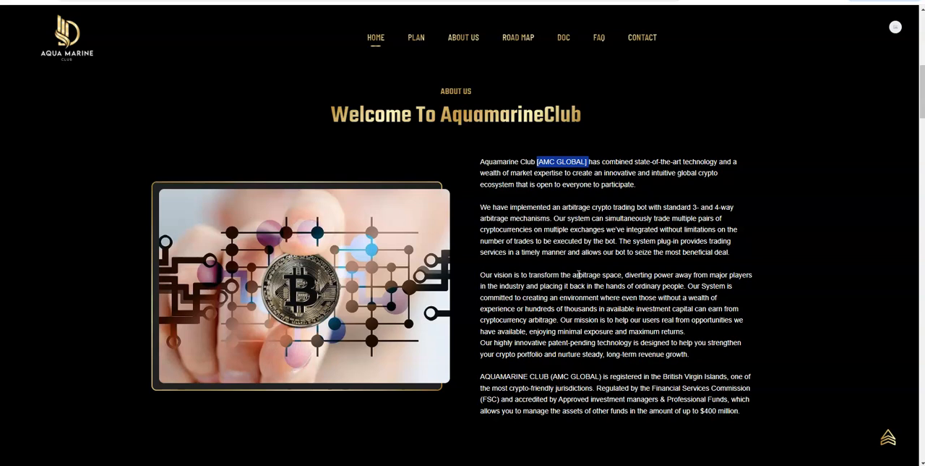
pyautogui.moveTo(577, 274)
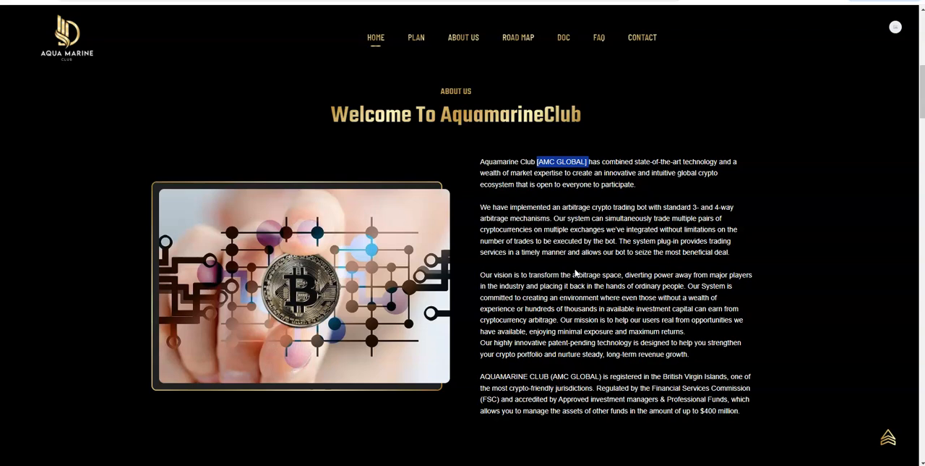
pyautogui.moveTo(575, 272)
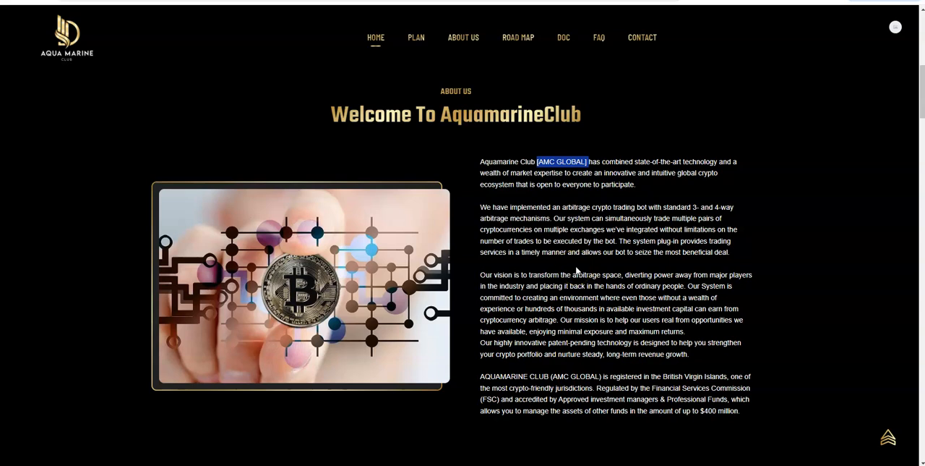
pyautogui.scroll(-3)
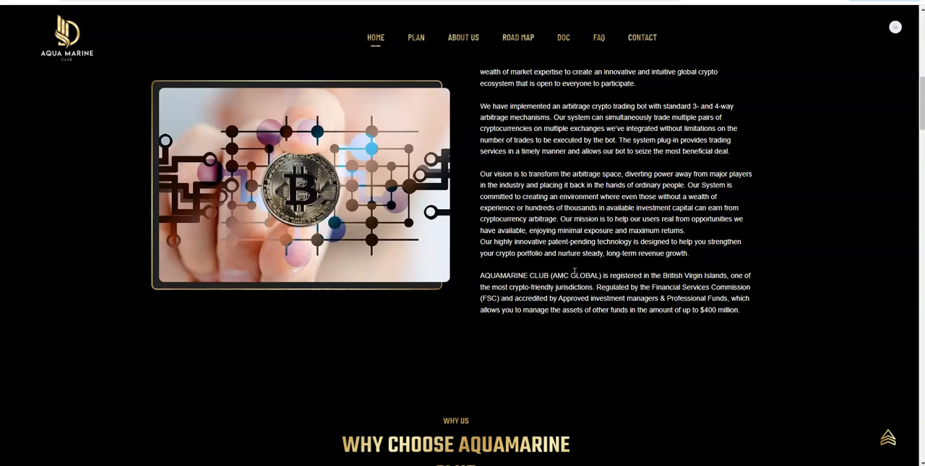
# Scroll past the Why Choose Aquamarine Club cards until Investment Plans appears.
pyautogui.scroll(-3)
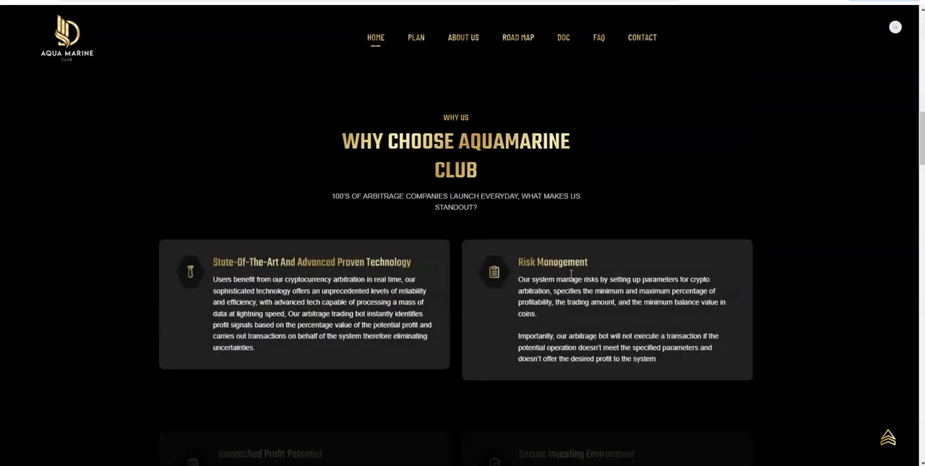
pyautogui.scroll(-3)
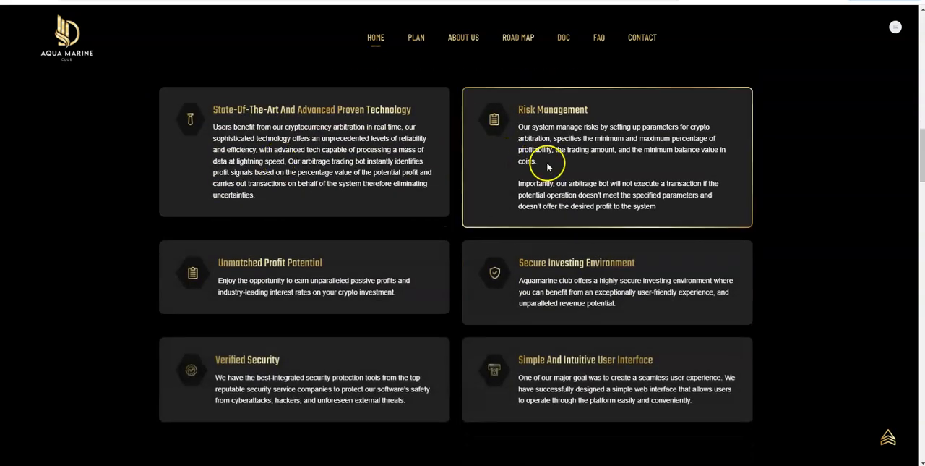
pyautogui.scroll(-3)
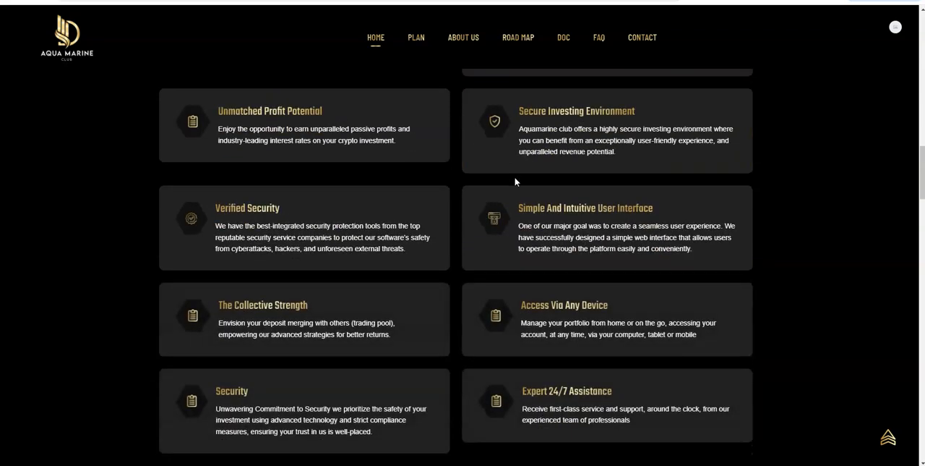
pyautogui.scroll(-3)
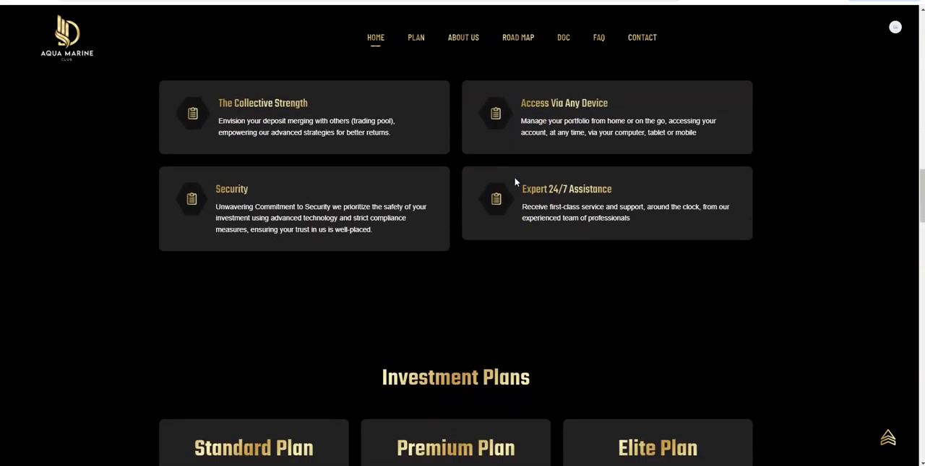
# Settle the view on the Standard, Premium and Elite investment plans with their ranges.
pyautogui.scroll(-3)
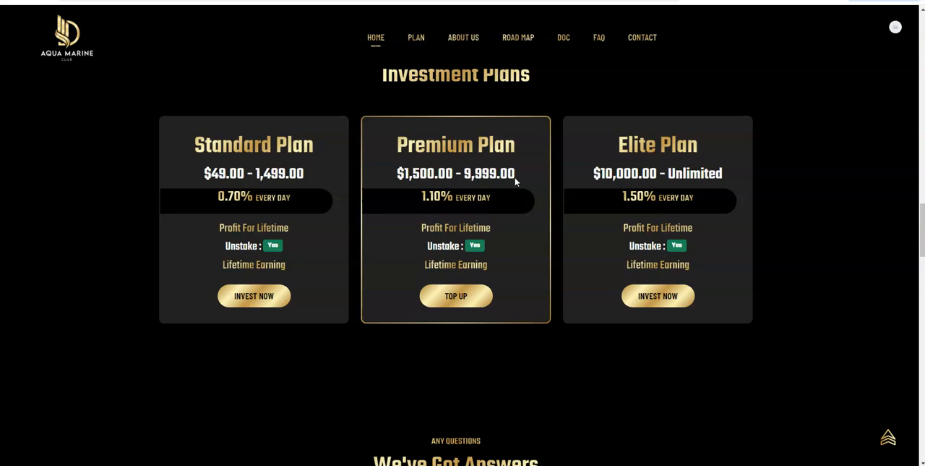
pyautogui.scroll(3)
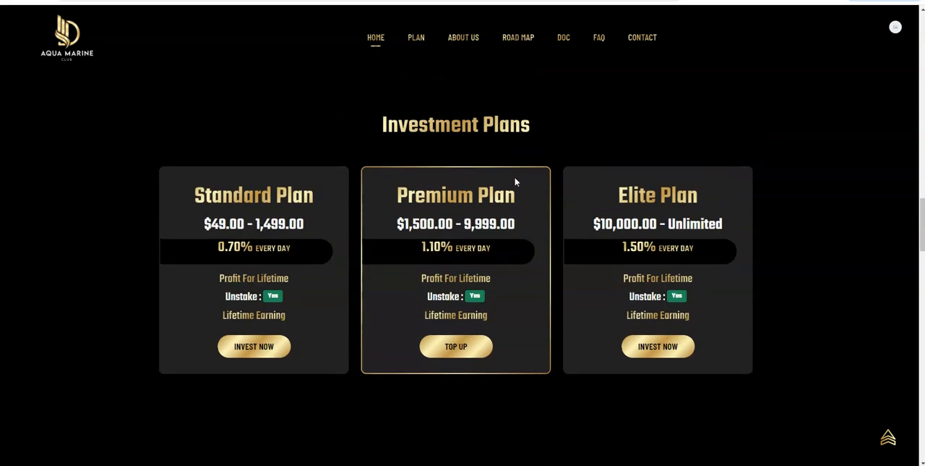
pyautogui.moveTo(506, 180)
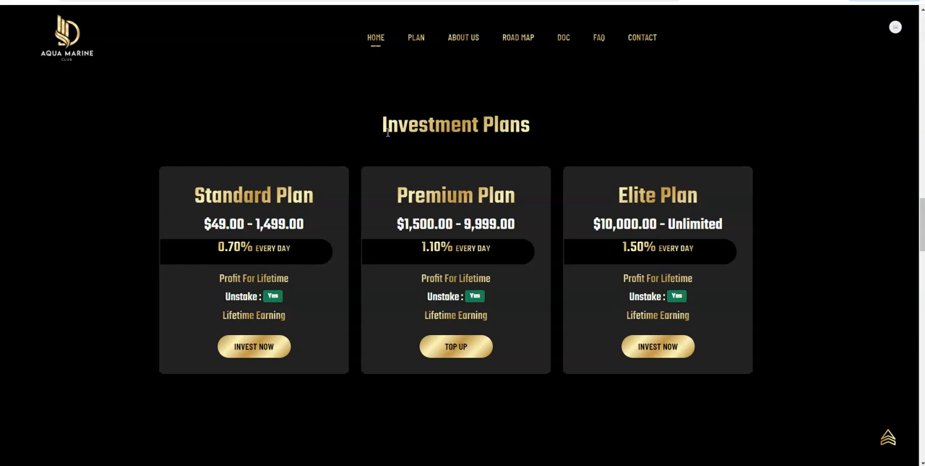
pyautogui.moveTo(486, 53)
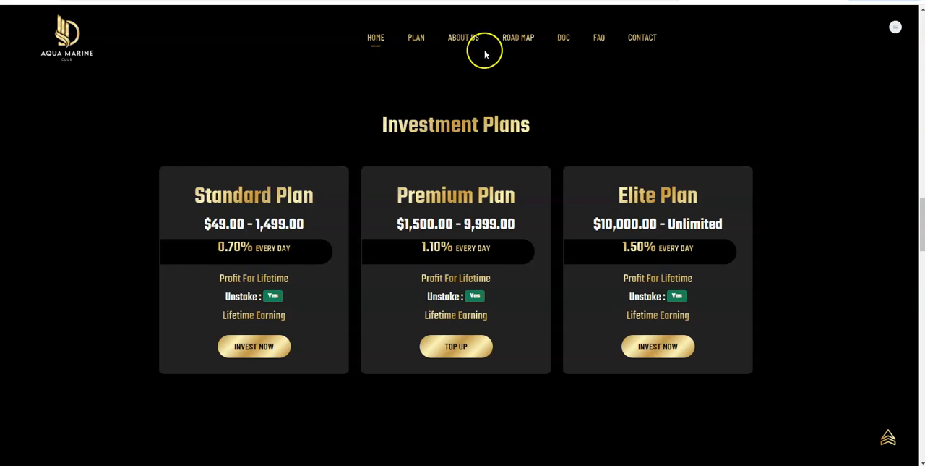
pyautogui.moveTo(598, 37)
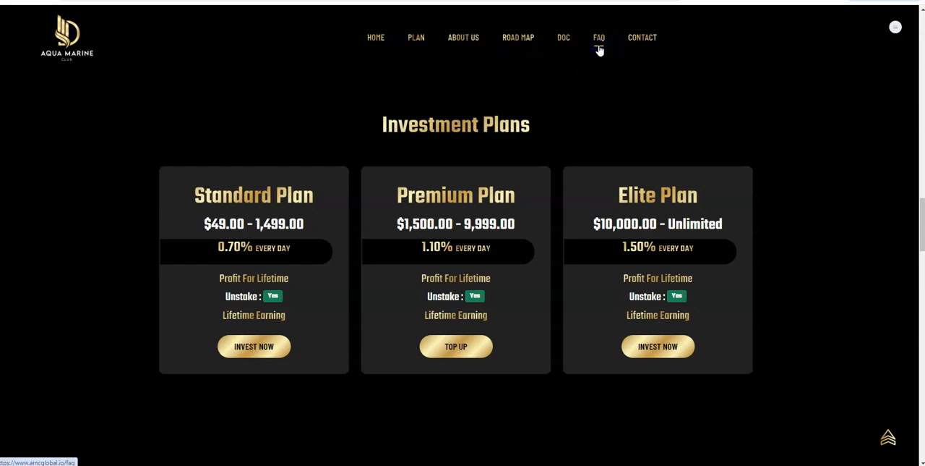
# Go to the FAQ page and scroll past the questions to the footer links.
pyautogui.click(599, 38)
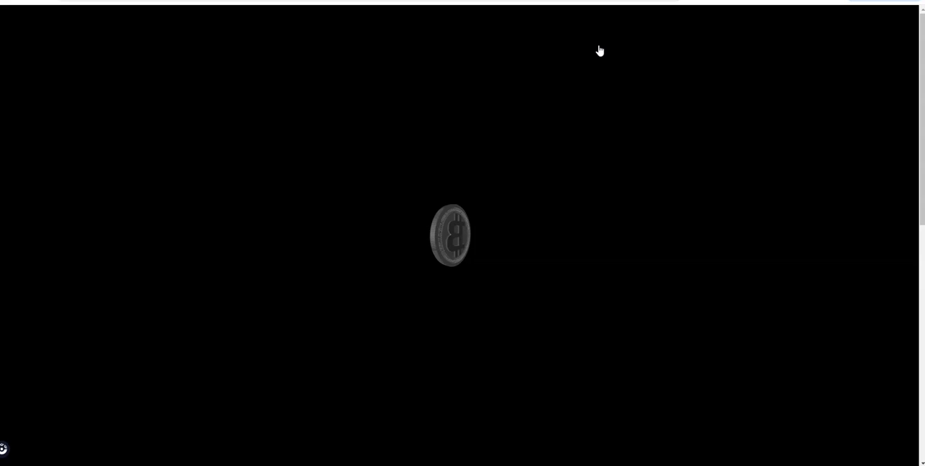
pyautogui.click(599, 37)
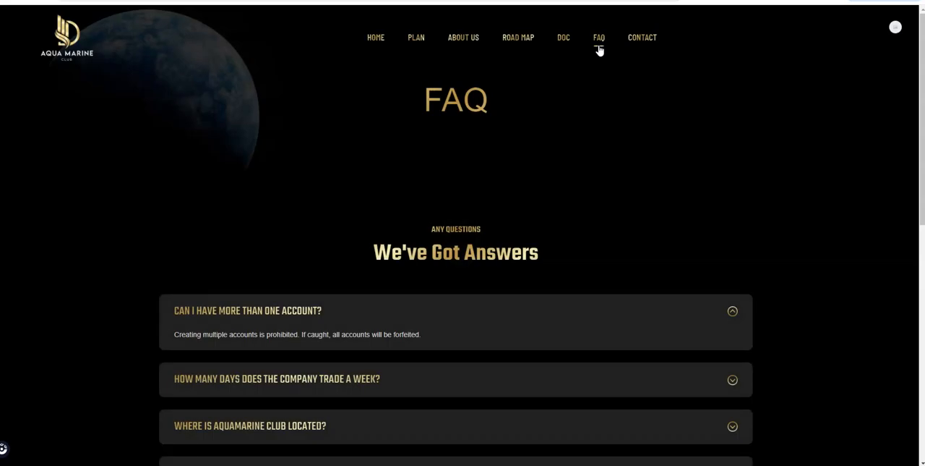
pyautogui.scroll(-3)
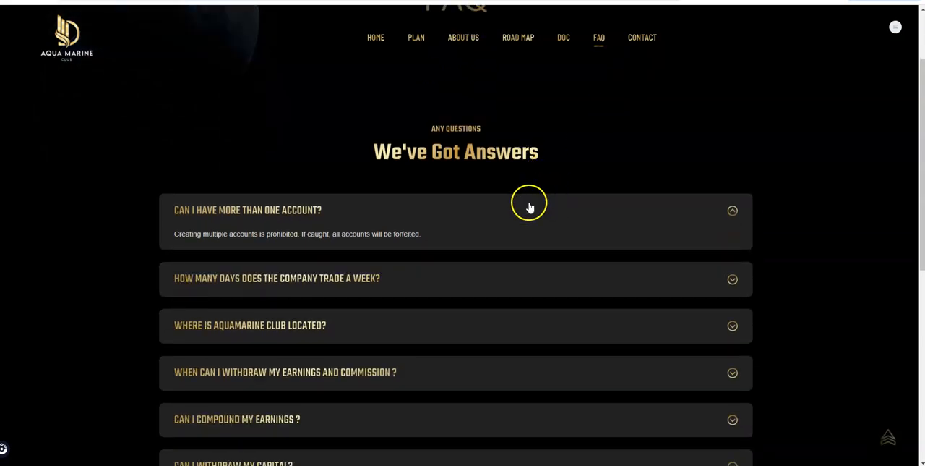
pyautogui.moveTo(249, 254)
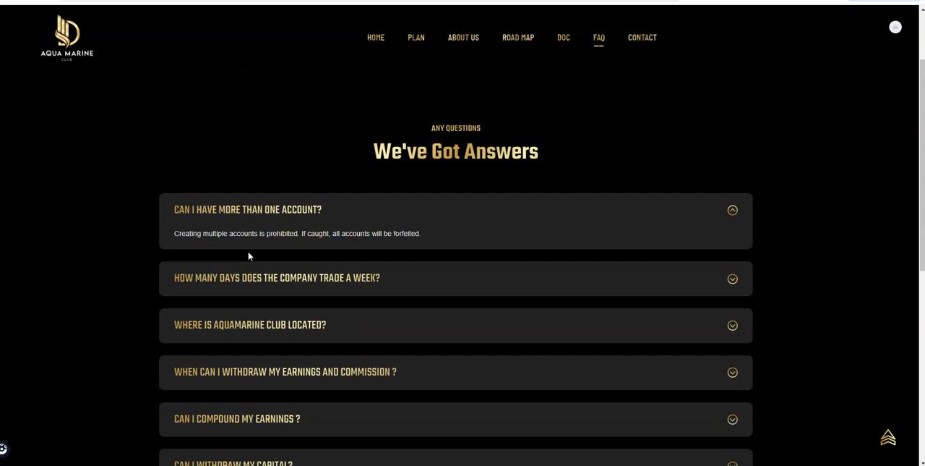
pyautogui.scroll(-3)
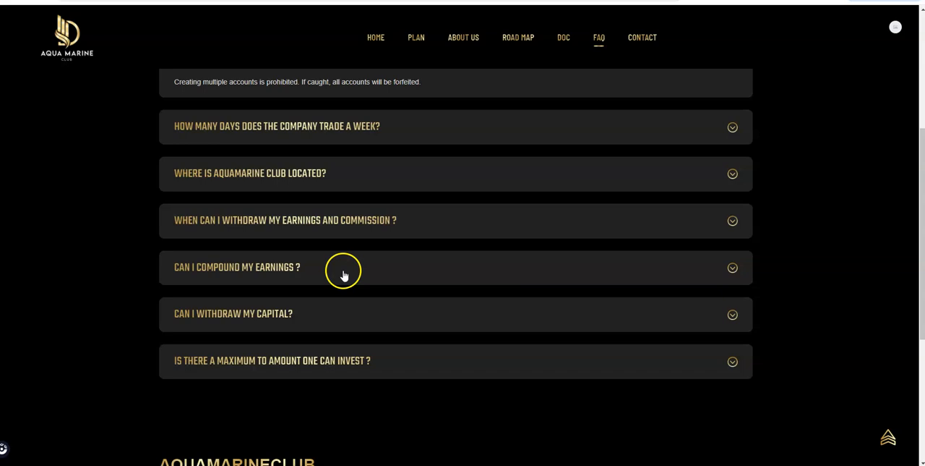
pyautogui.scroll(-3)
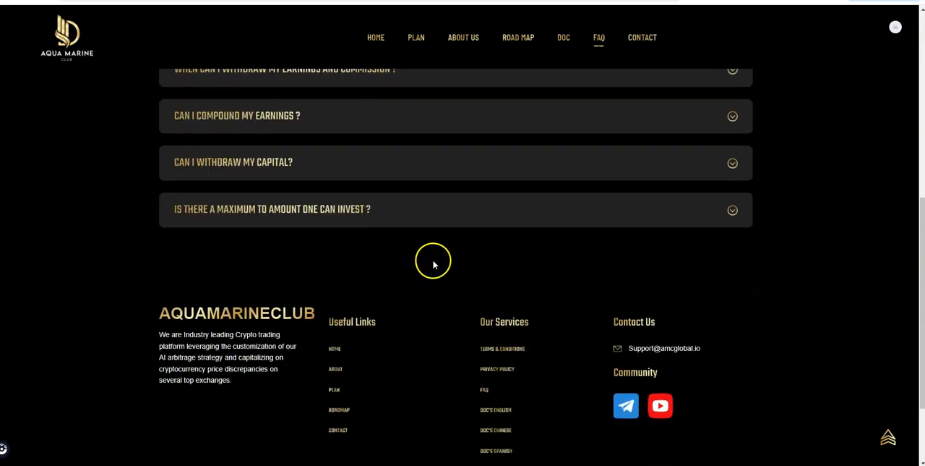
pyautogui.moveTo(626, 404)
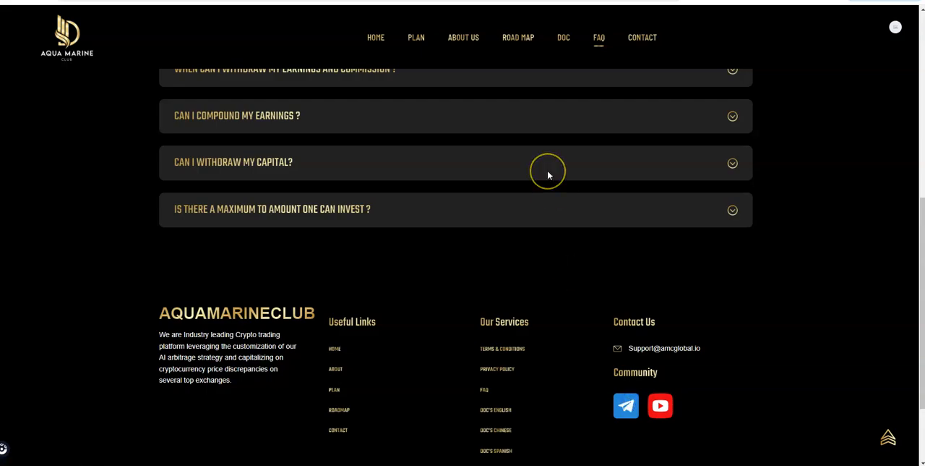
# Follow the Community Telegram link into the AMC GLOBAL COMMUNITY channel and read the webinar post.
pyautogui.click(624, 405)
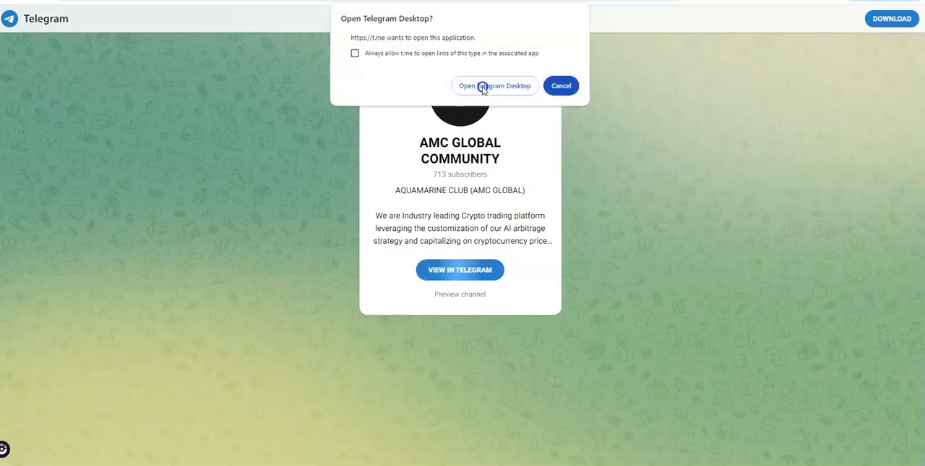
pyautogui.click(495, 85)
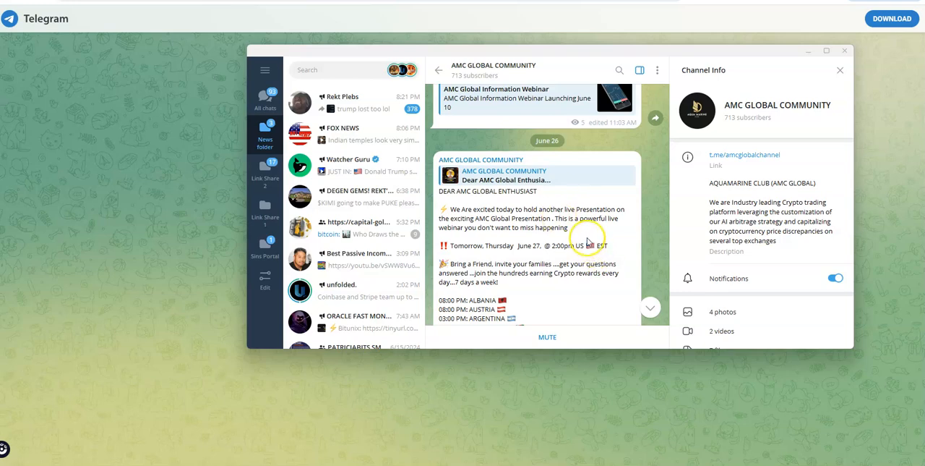
pyautogui.scroll(-3)
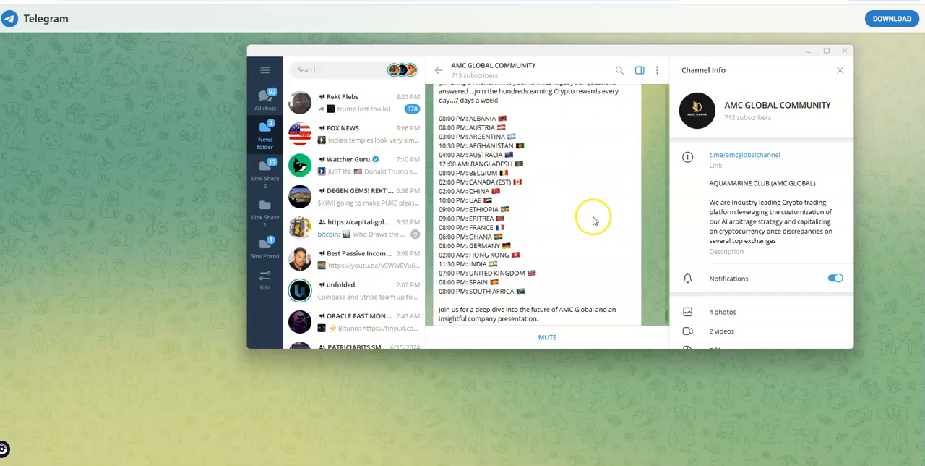
pyautogui.scroll(-3)
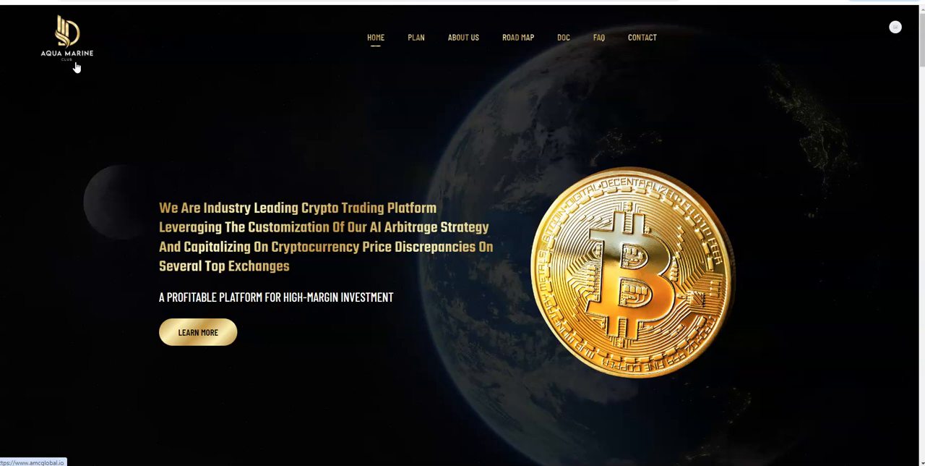
pyautogui.scroll(-3)
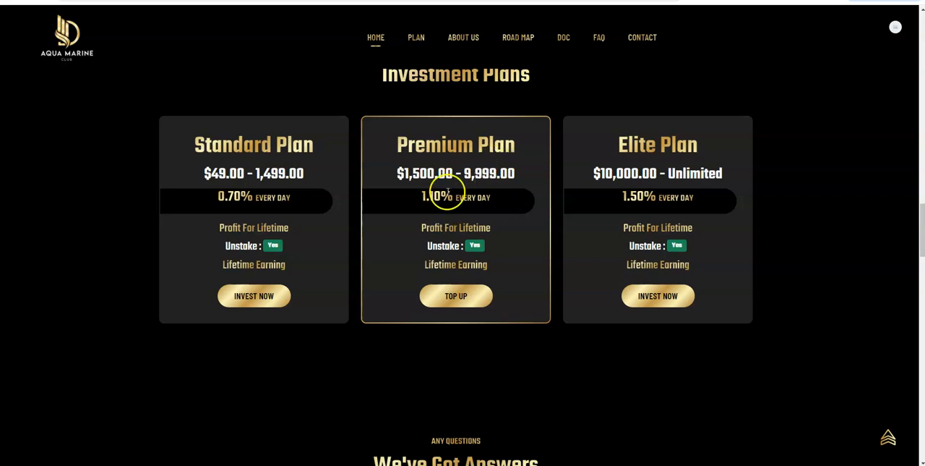
pyautogui.moveTo(441, 191)
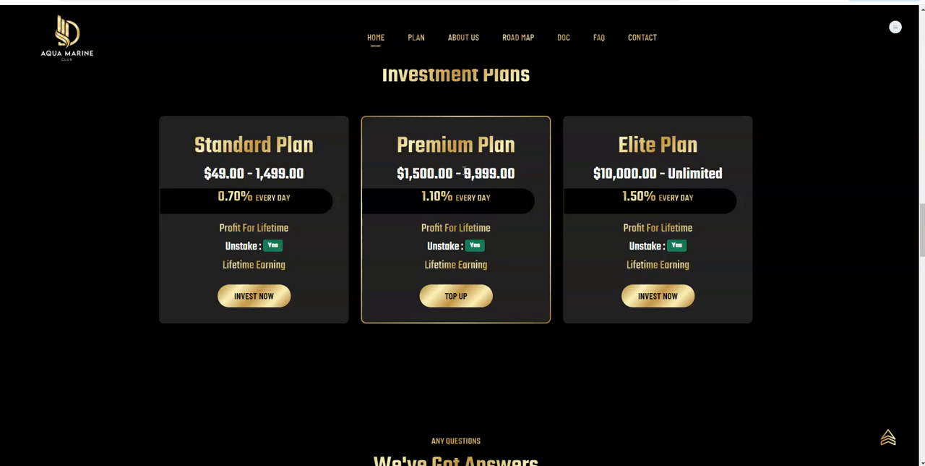
pyautogui.moveTo(465, 152)
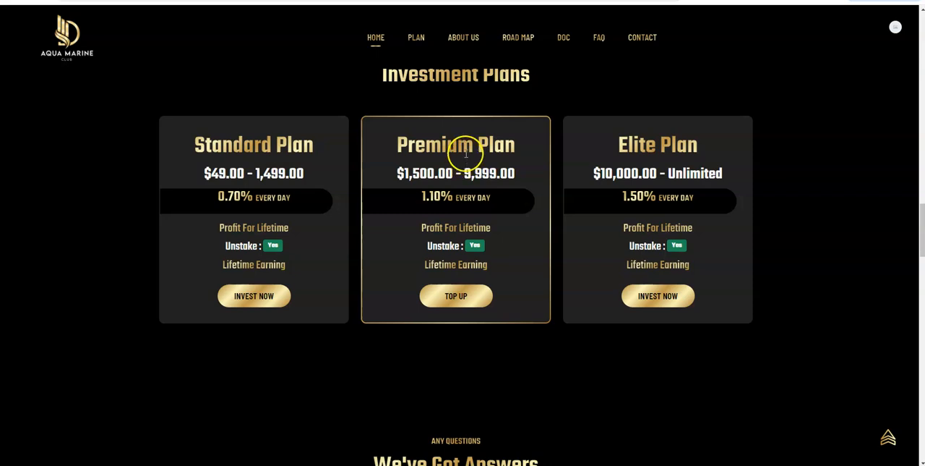
pyautogui.moveTo(466, 153)
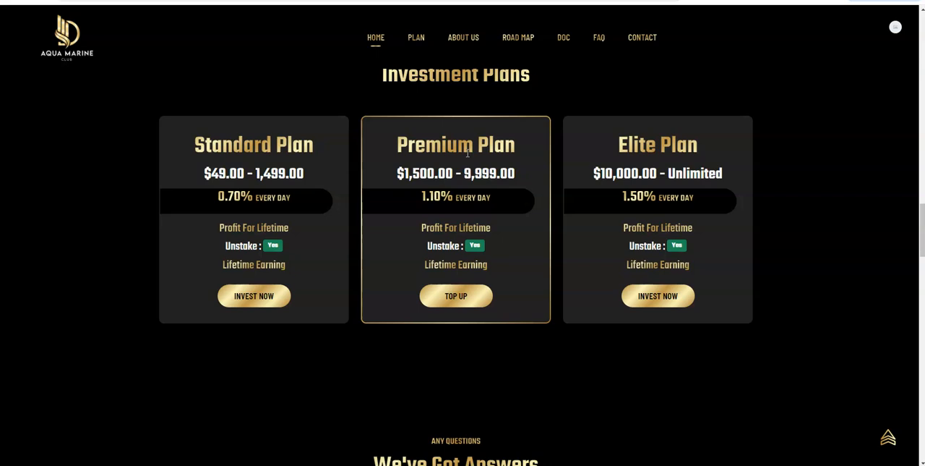
pyautogui.moveTo(703, 61)
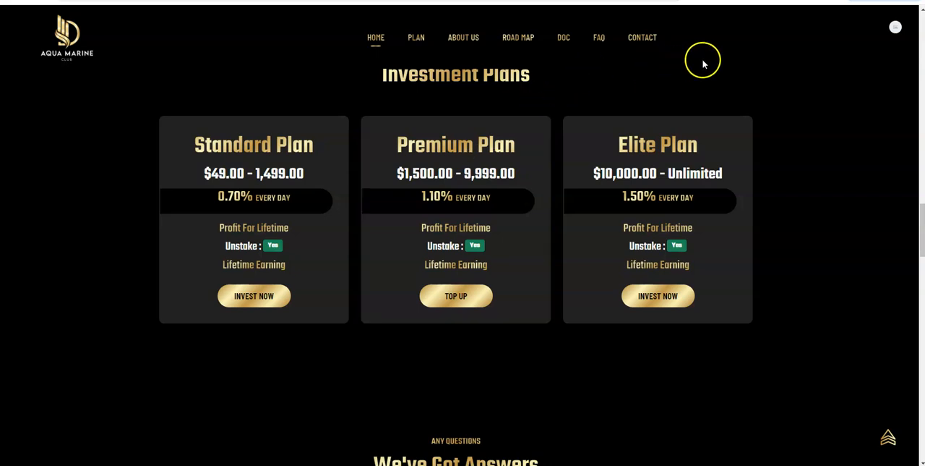
pyautogui.moveTo(104, 90)
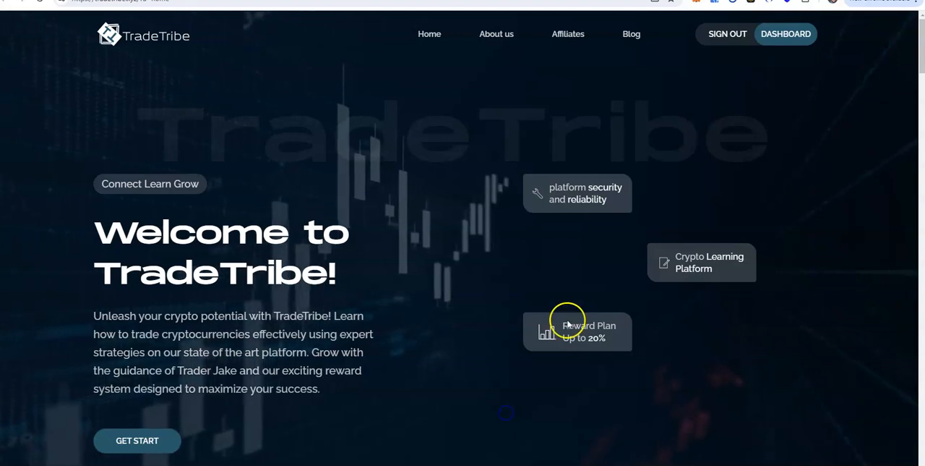
pyautogui.moveTo(494, 232)
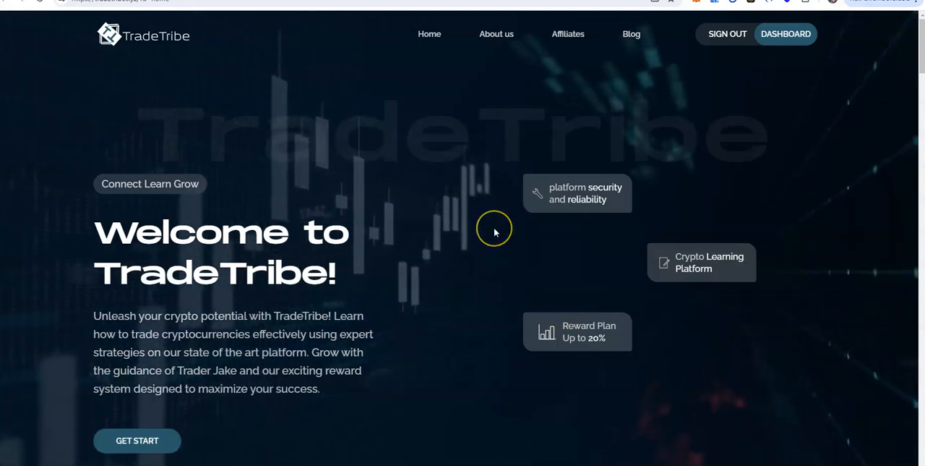
# Scroll to the Our Package section and select the VIP tab showing VIP Basic 15% and VIP Premium 20%.
pyautogui.scroll(-3)
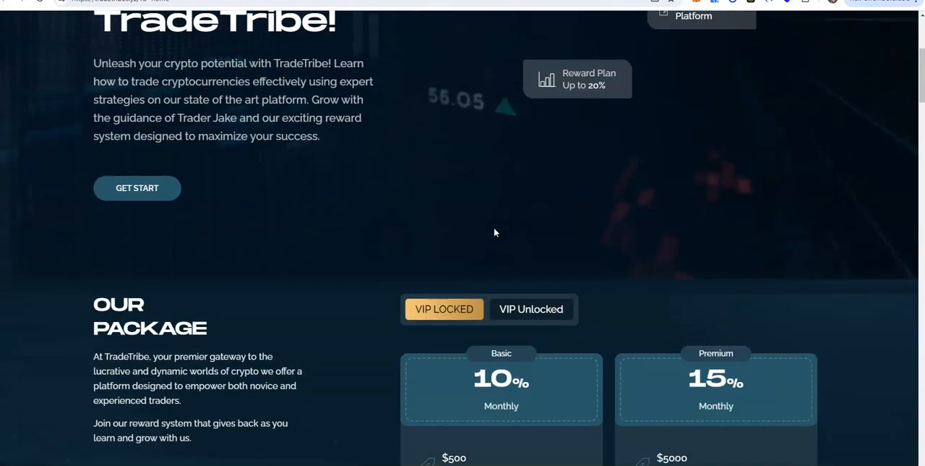
pyautogui.scroll(-3)
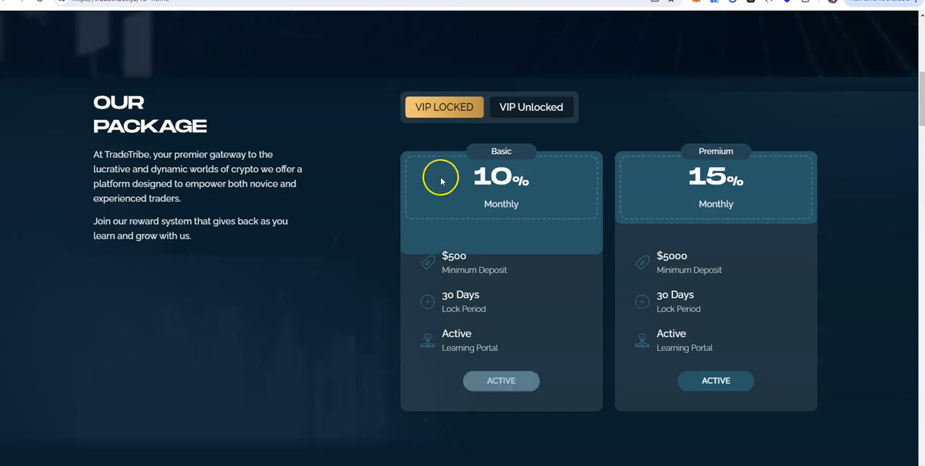
pyautogui.moveTo(642, 182)
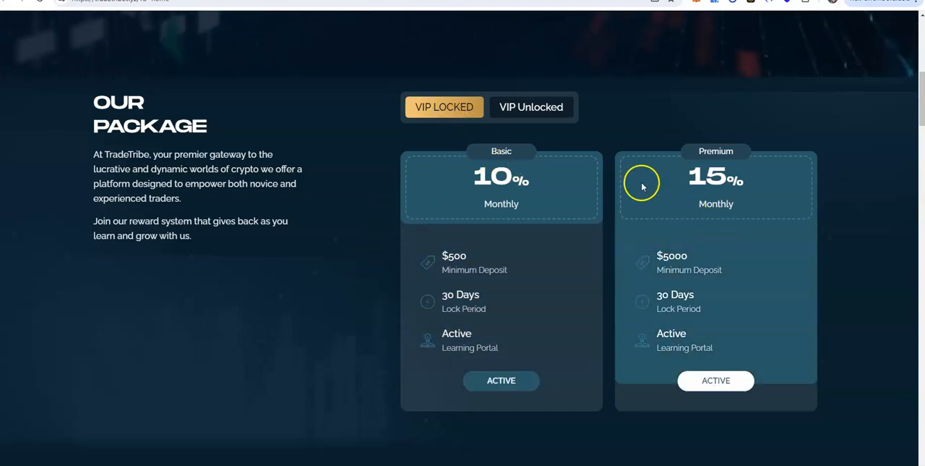
pyautogui.click(532, 107)
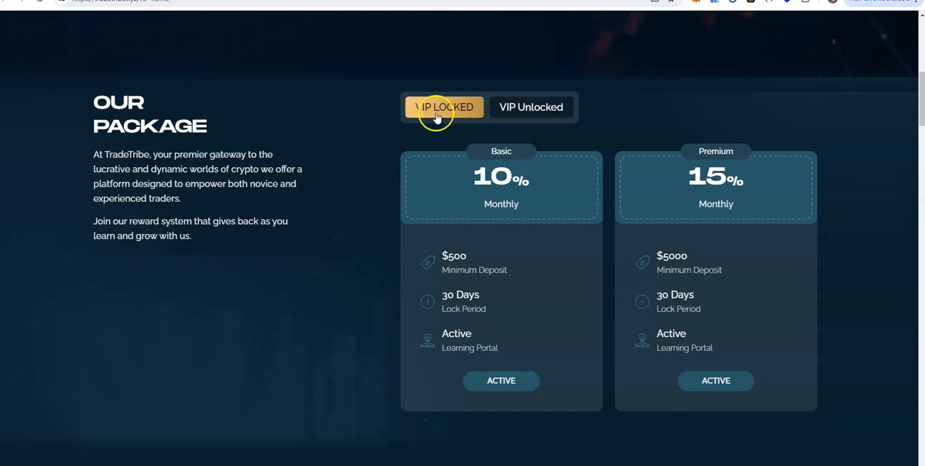
pyautogui.click(532, 107)
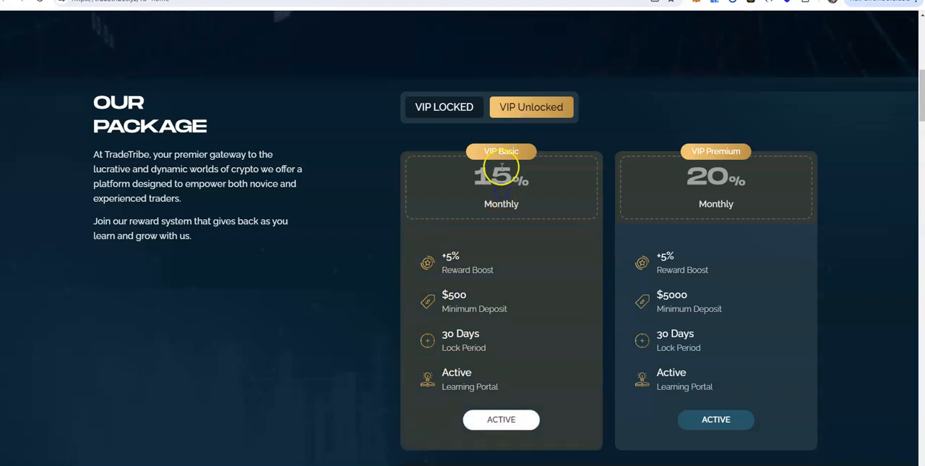
# Toggle between standard and VIP packages, then reveal the $250 VIP subscription with 90-day lock.
pyautogui.click(444, 107)
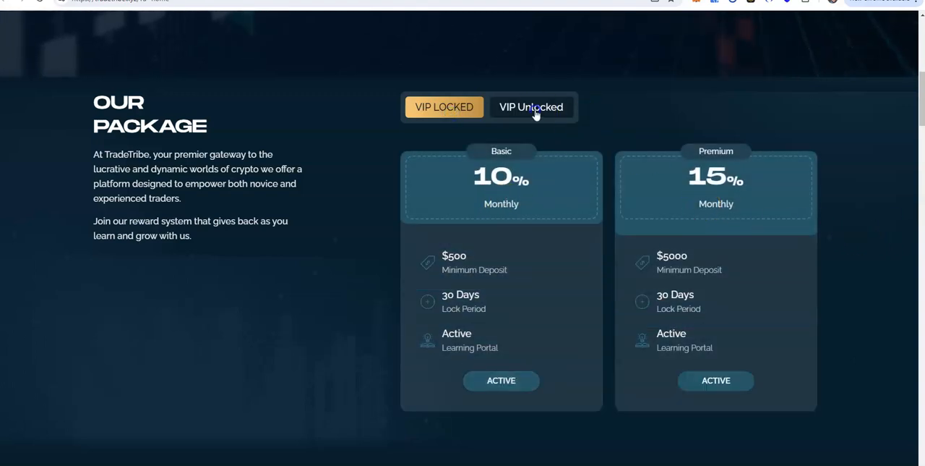
pyautogui.click(532, 107)
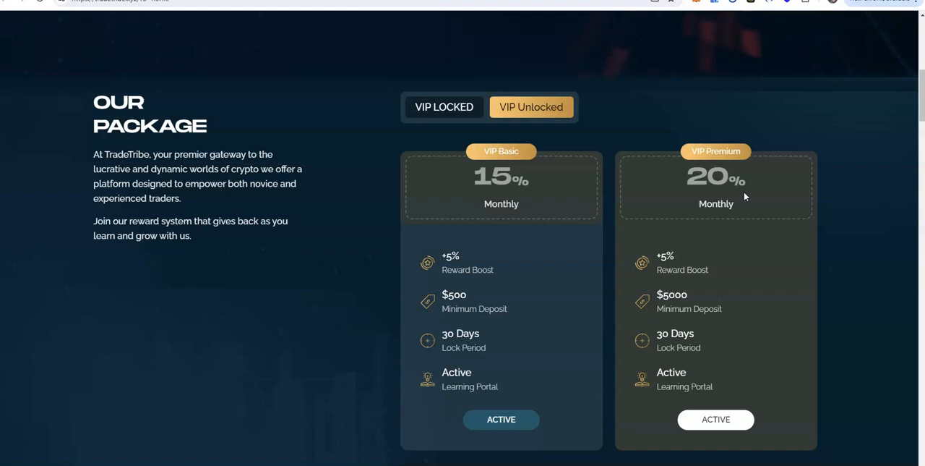
pyautogui.scroll(-3)
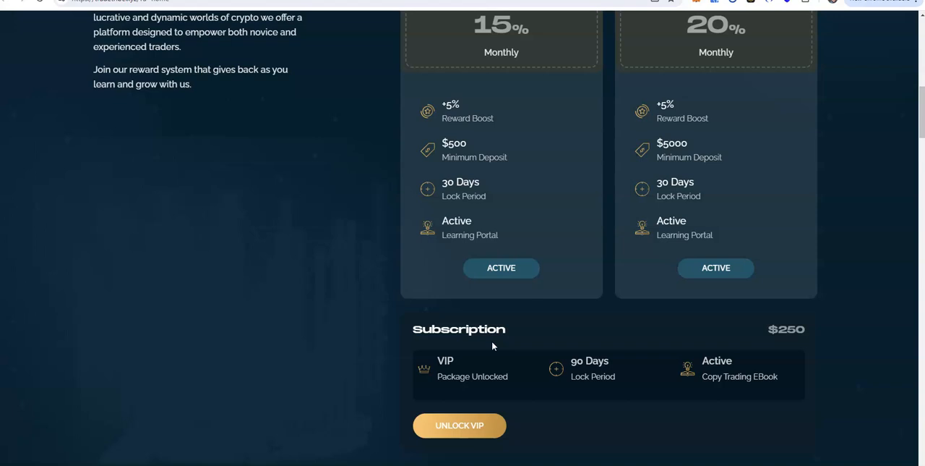
pyautogui.moveTo(548, 350)
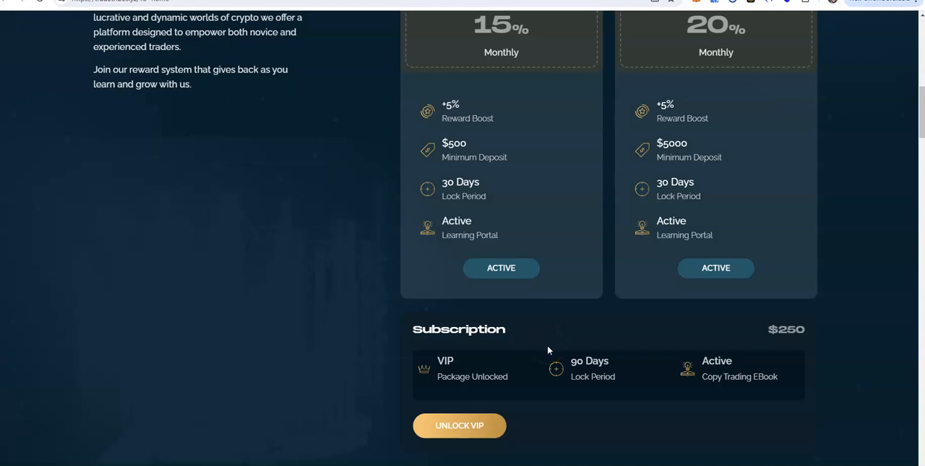